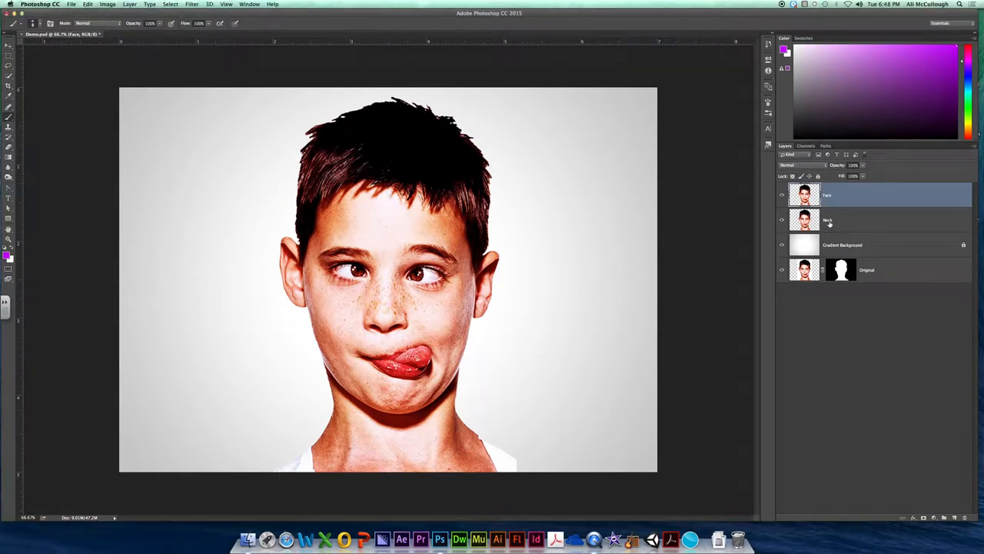
Step: Hide the neck layer so only the face shows over the gradient background
left_click(846, 219)
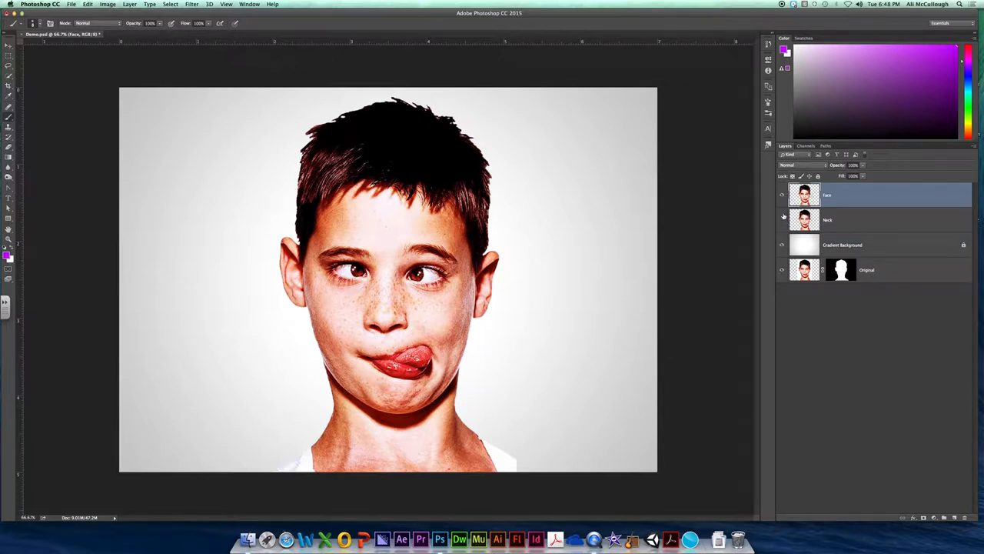
Step: Add an empty white layer mask to the face layer
left_click(782, 220)
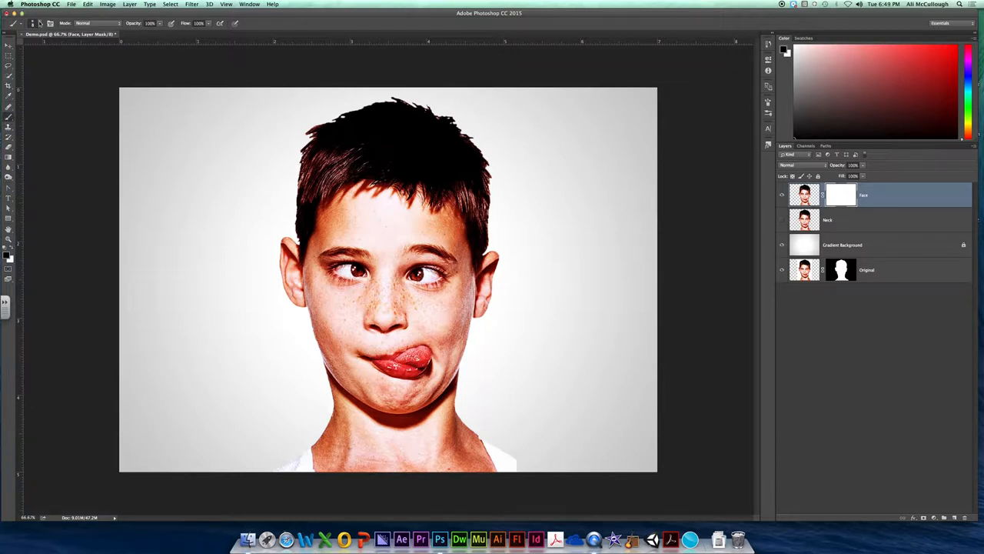
Step: Paint black on the face mask to hide the shoulders and the neck below the chin and jaw
left_click(59, 24)
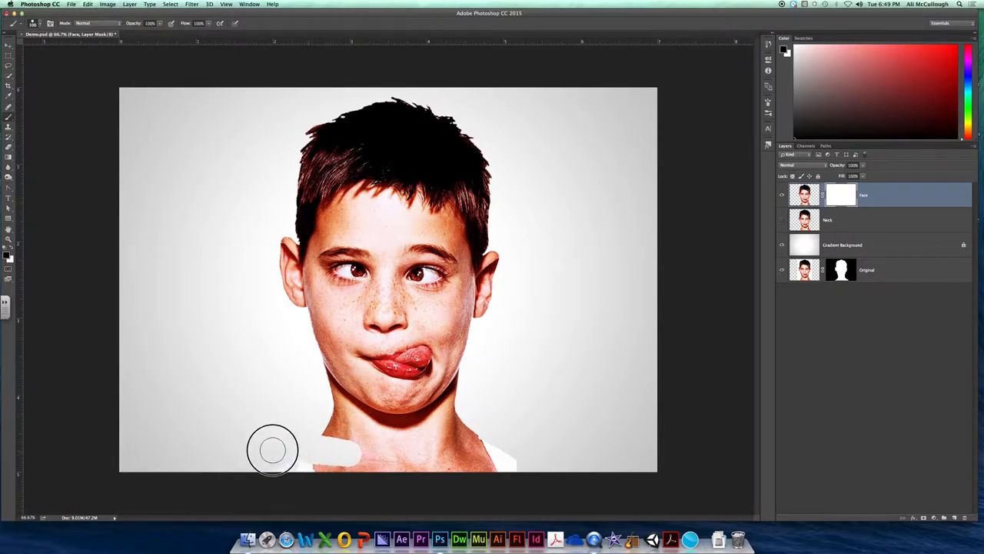
left_click_drag(272, 449, 526, 440)
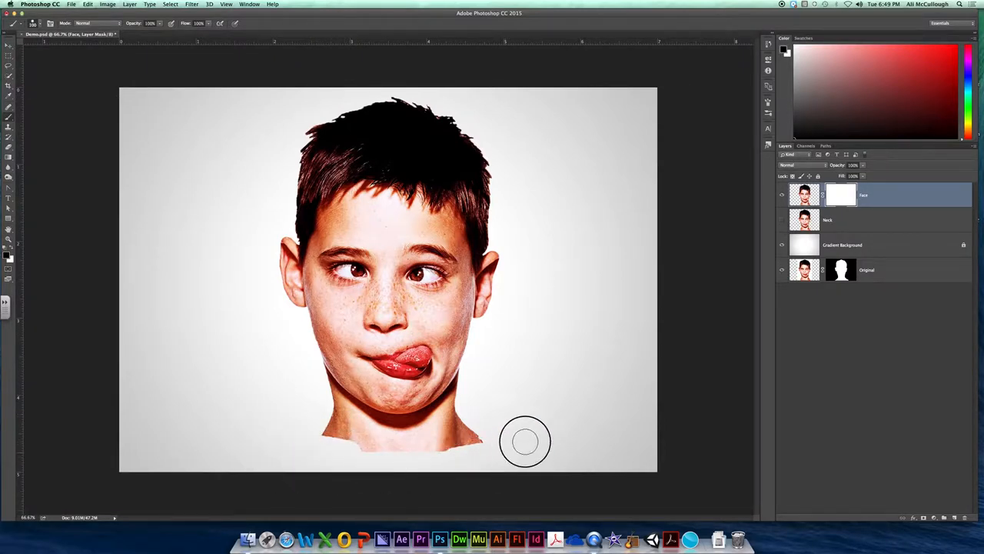
left_click_drag(526, 440, 398, 434)
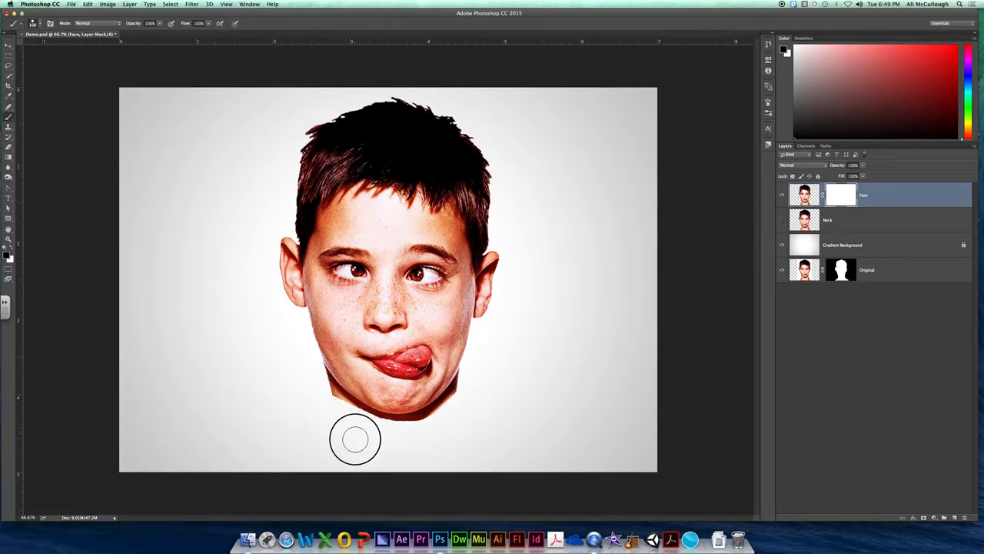
left_click_drag(356, 439, 329, 400)
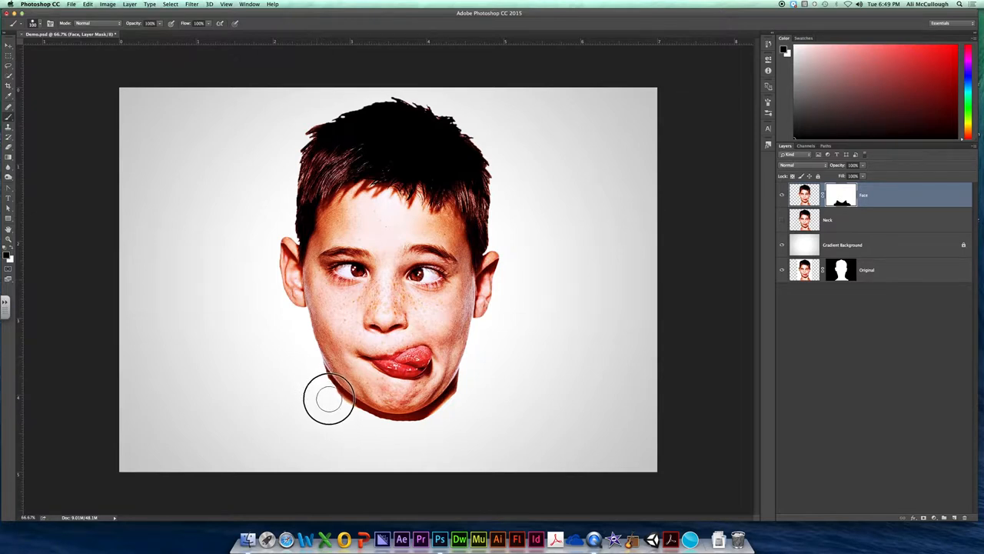
mouse_move(363, 421)
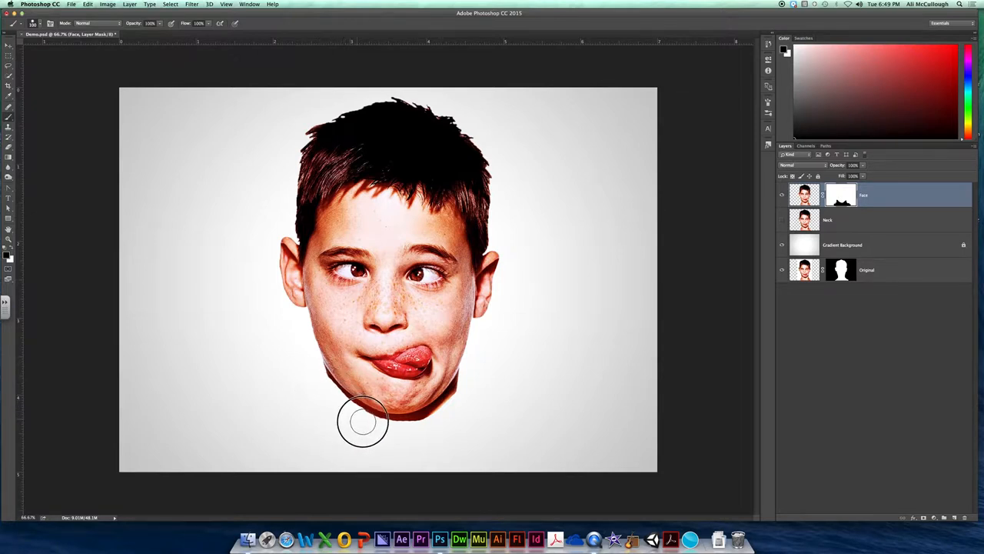
left_click_drag(363, 421, 454, 409)
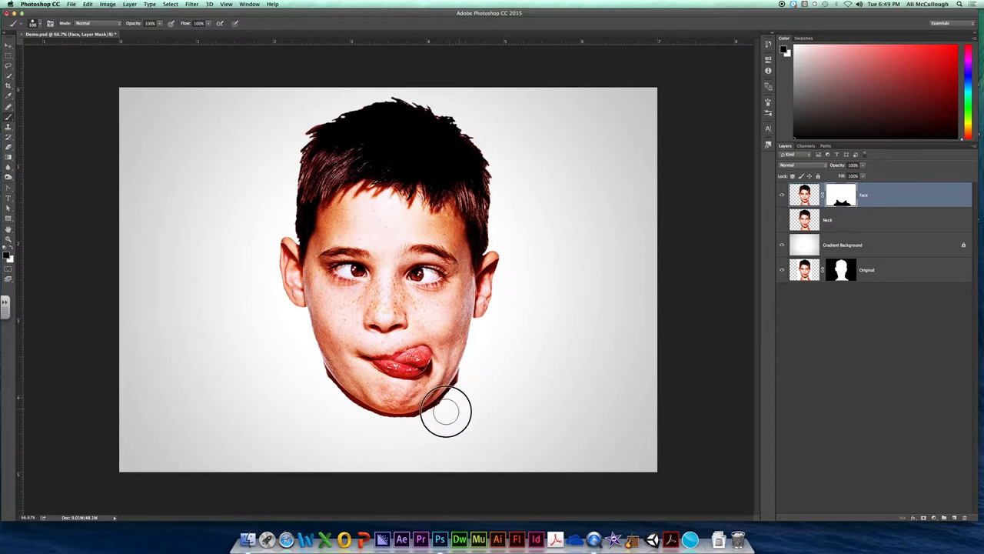
left_click_drag(446, 412, 357, 416)
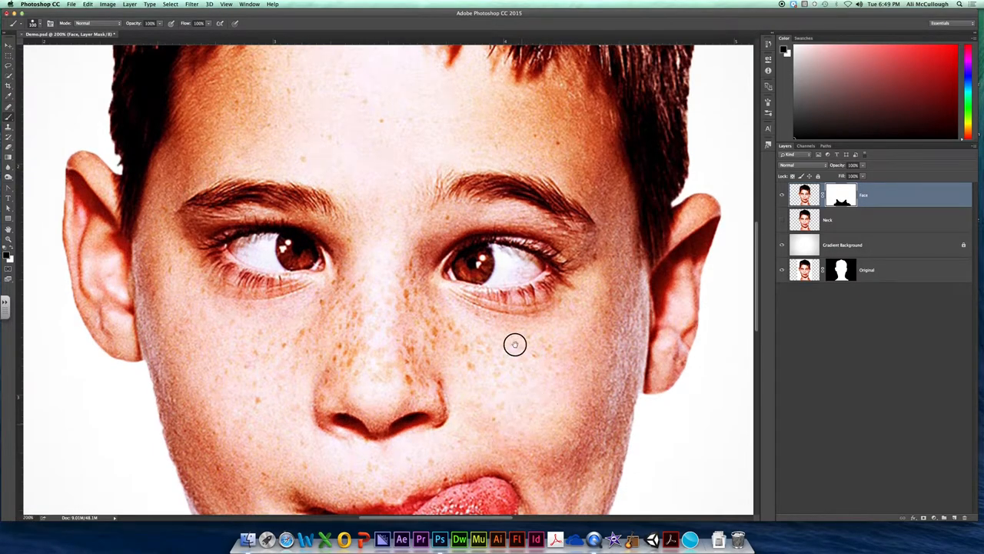
Step: Zoom to the chin and paint out the dark shadow beside the right jaw
scroll("down", 3)
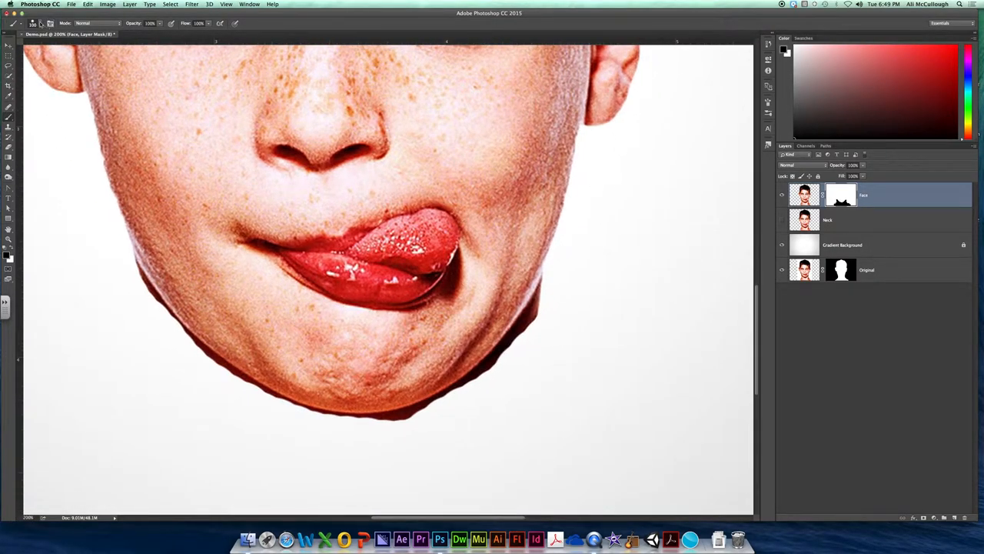
left_click(59, 23)
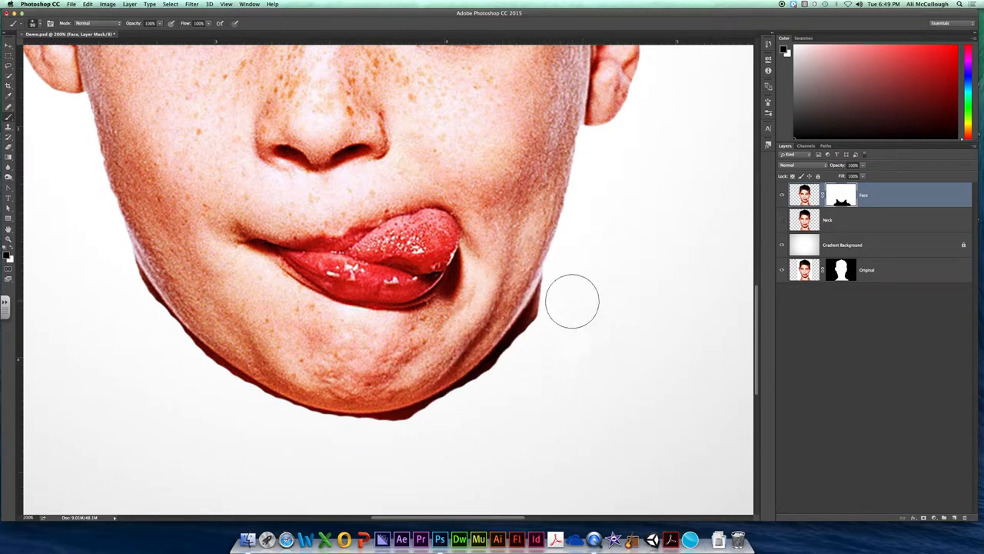
mouse_move(545, 281)
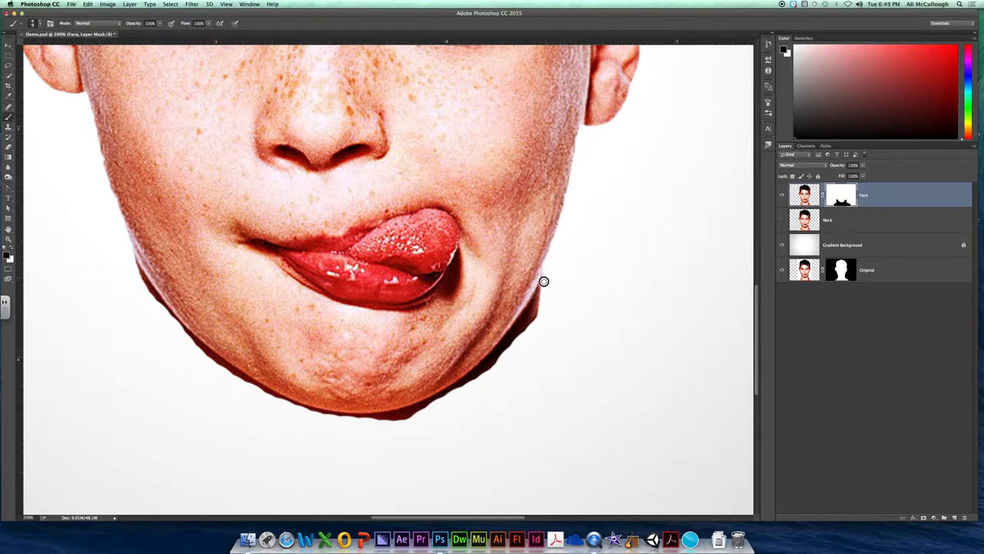
mouse_move(532, 300)
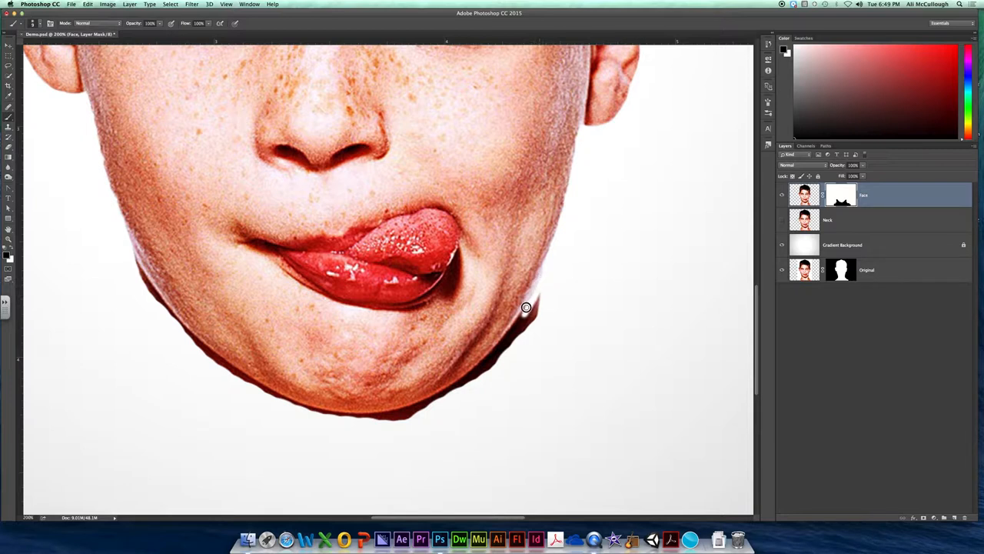
mouse_move(495, 351)
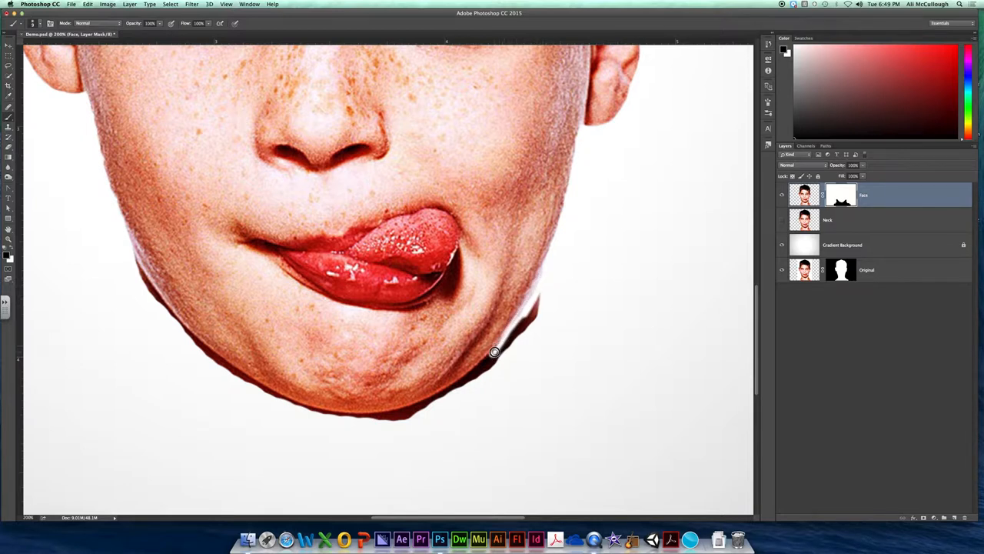
left_click_drag(495, 351, 548, 304)
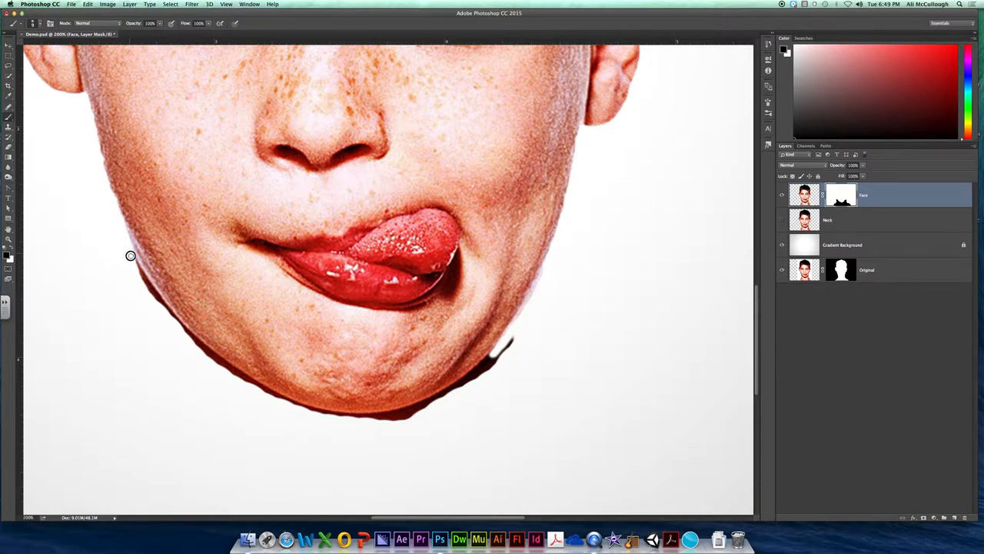
mouse_move(154, 297)
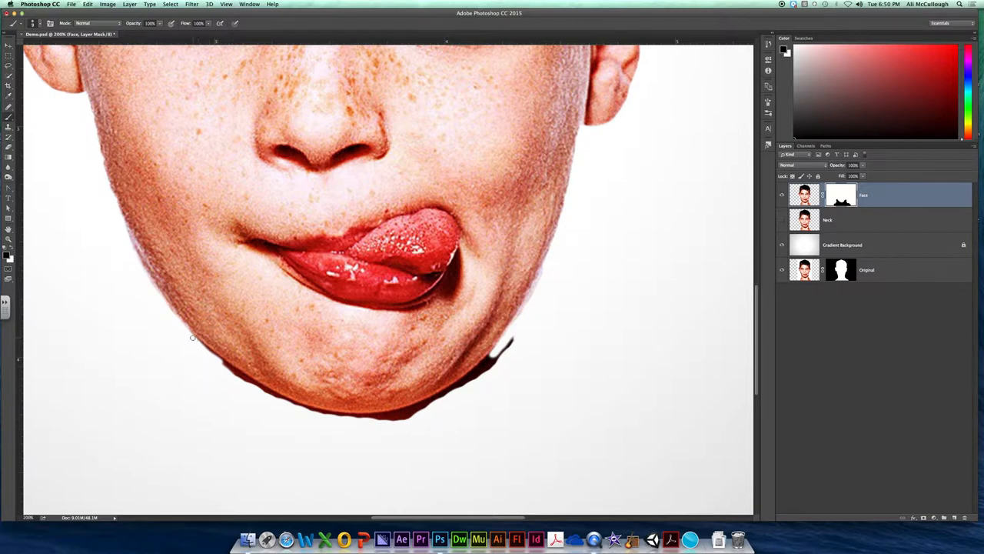
mouse_move(216, 352)
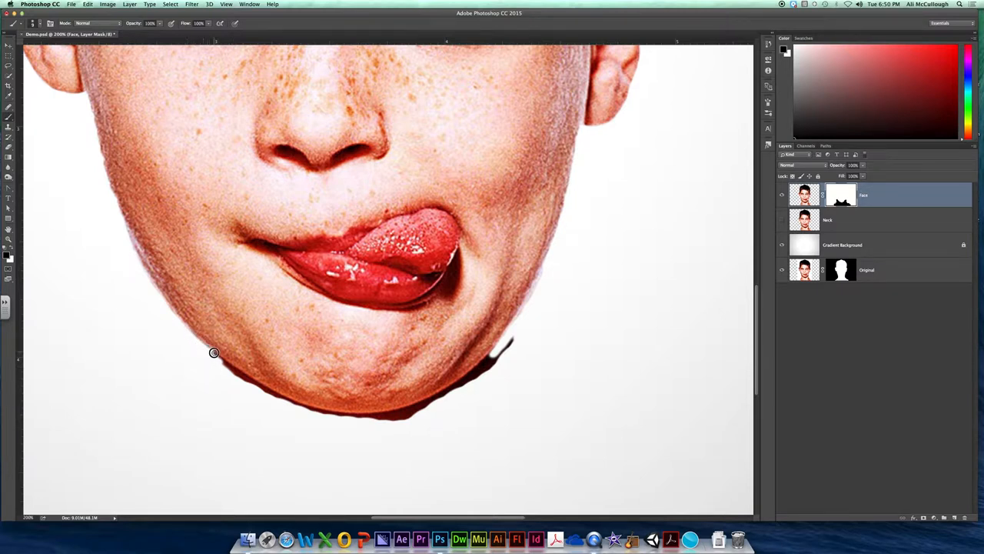
Step: Paint out the leftover dark shadow under the chin and below the right jaw
left_click_drag(216, 353, 264, 388)
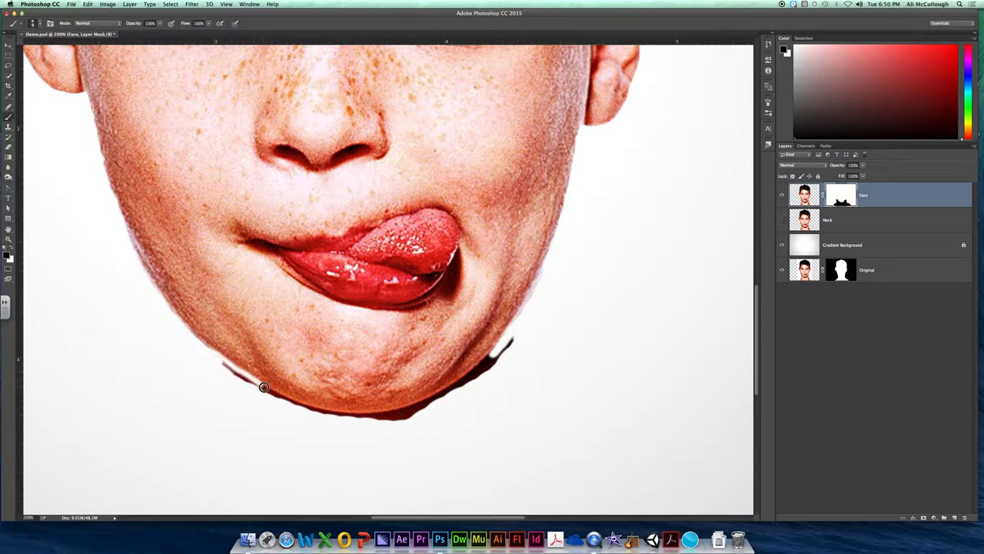
left_click_drag(264, 387, 243, 378)
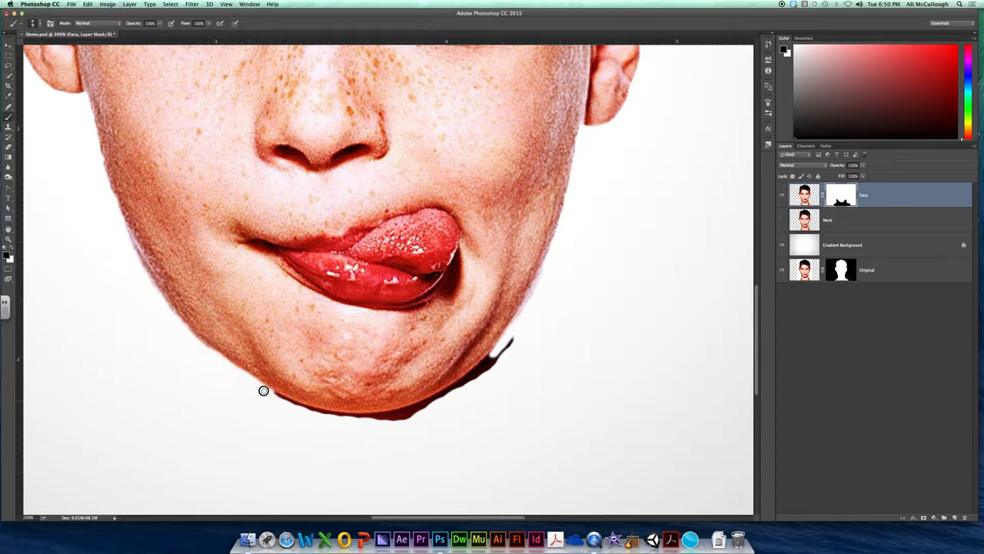
left_click_drag(265, 391, 320, 412)
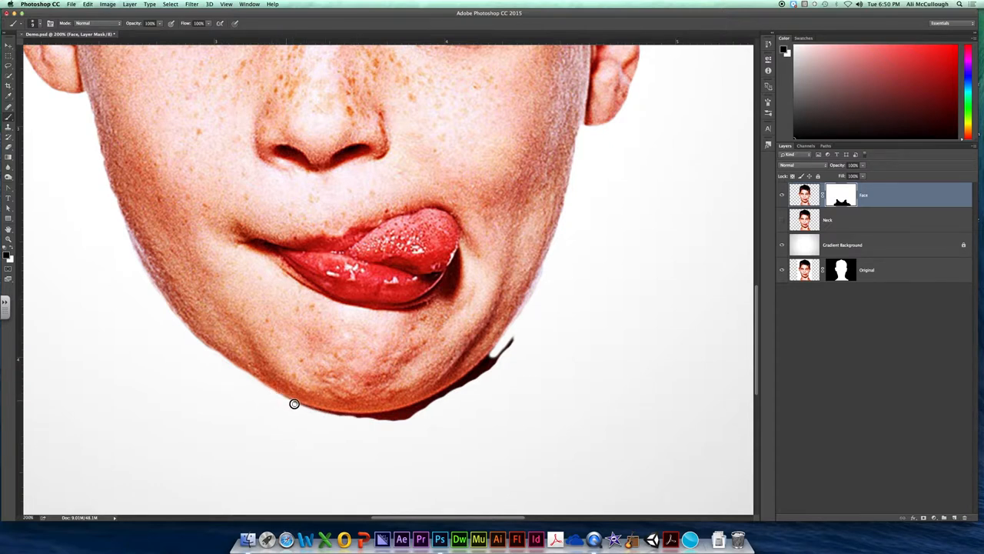
left_click_drag(295, 403, 389, 414)
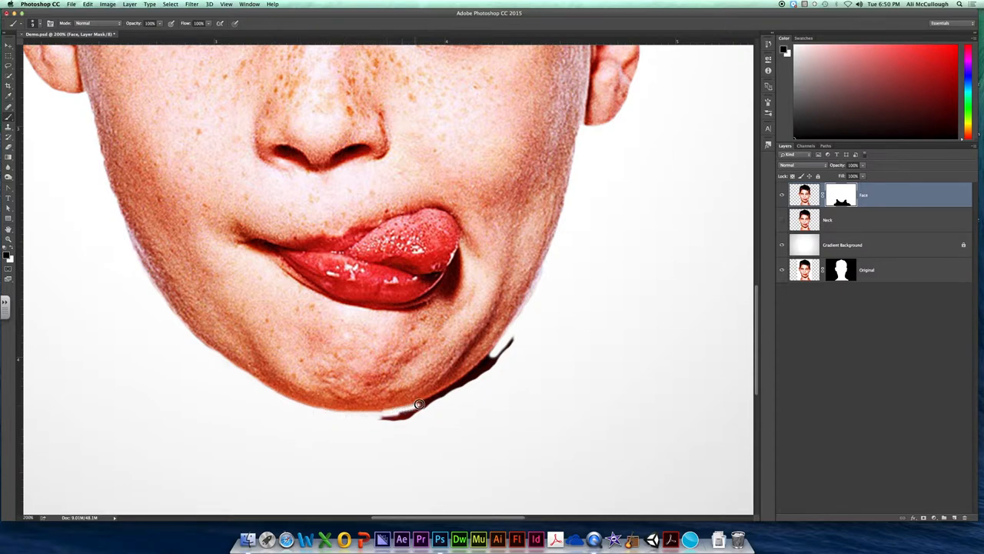
left_click_drag(419, 403, 444, 410)
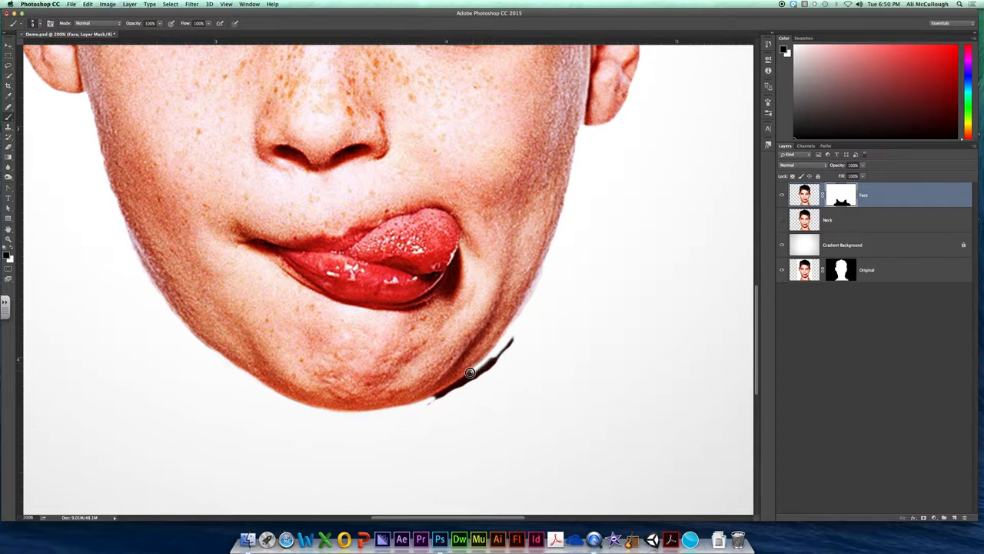
left_click_drag(470, 372, 420, 406)
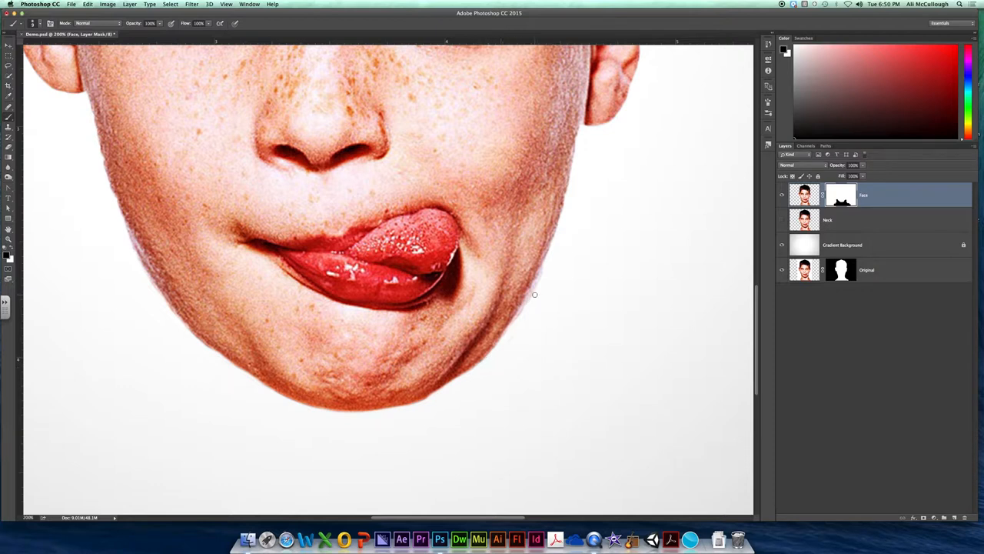
mouse_move(477, 367)
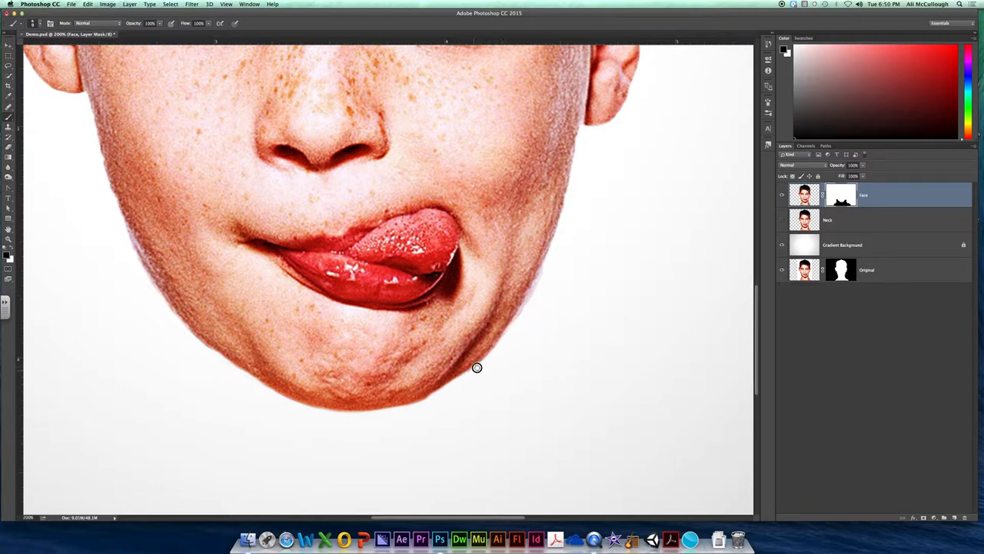
mouse_move(466, 374)
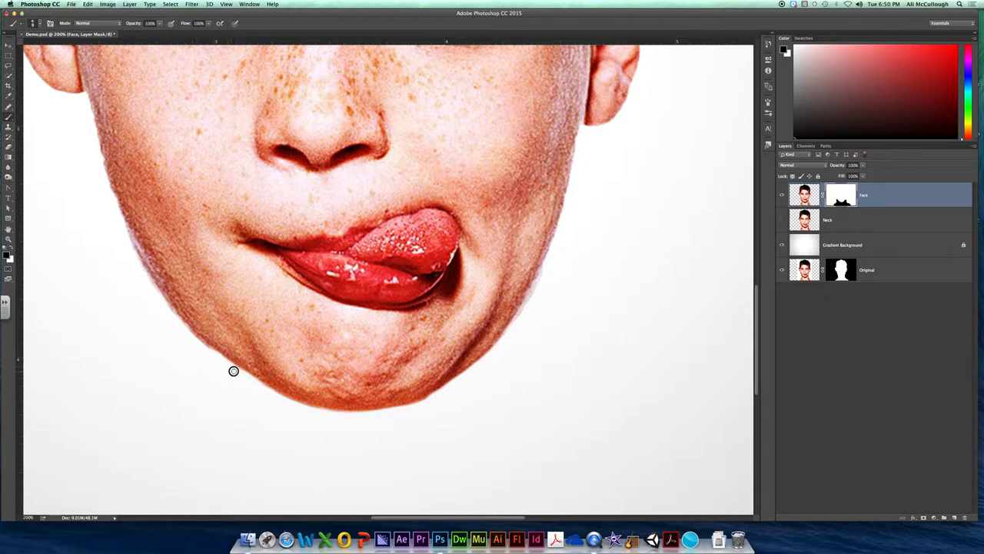
mouse_move(240, 375)
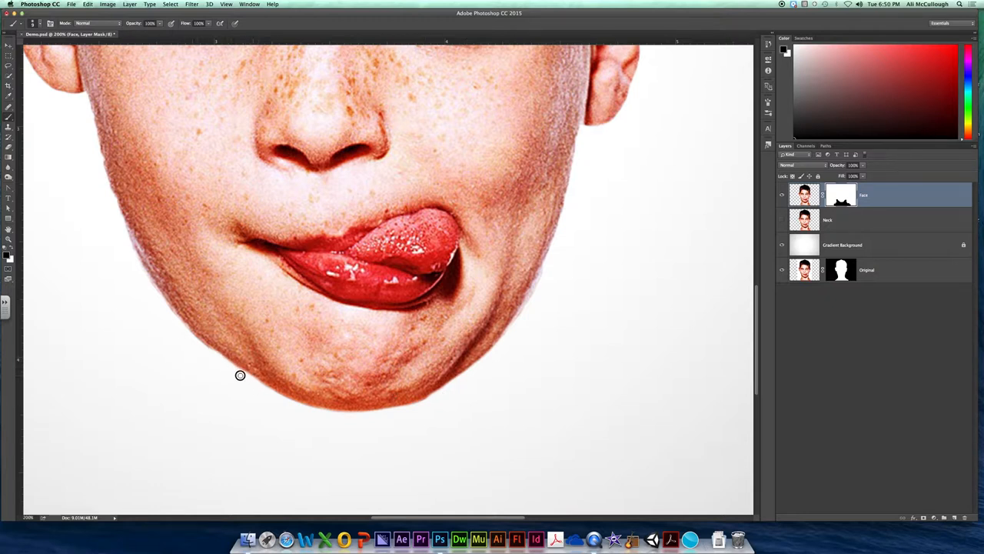
mouse_move(188, 330)
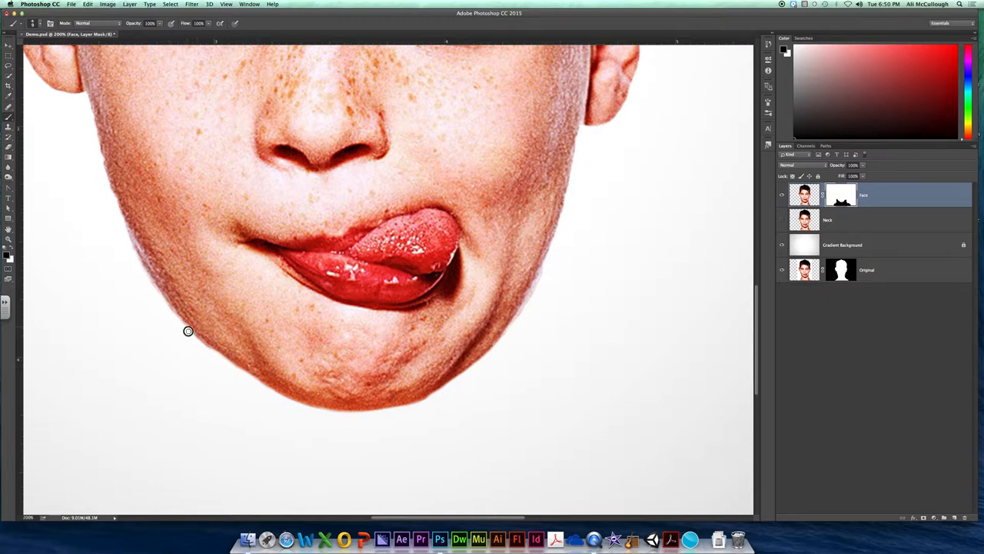
Step: Smooth the left jawline and under-chin edge of the face mask
left_click_drag(188, 330, 240, 372)
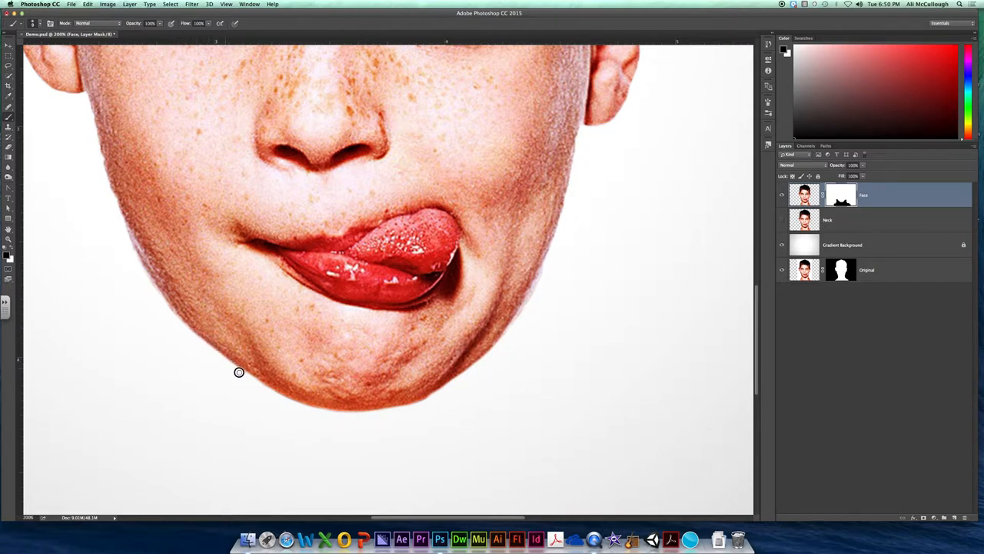
left_click_drag(240, 372, 347, 415)
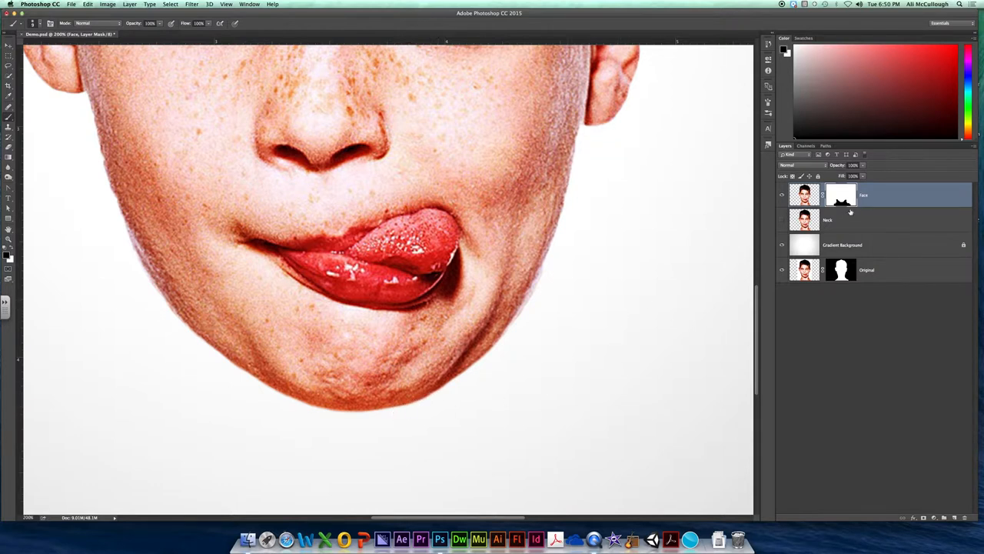
Step: Hide the face and neck layers, leaving only the gradient background visible
left_click(843, 194)
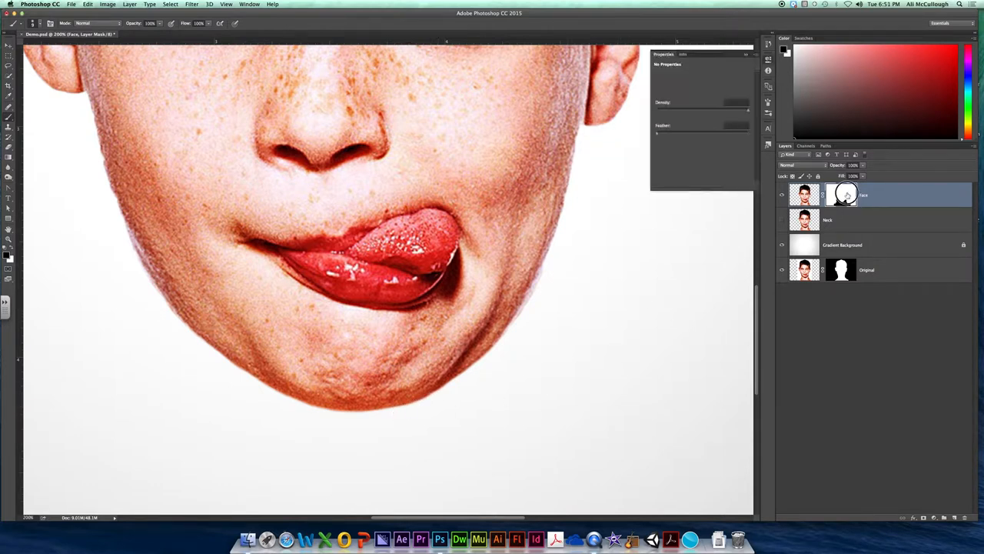
left_click(843, 194)
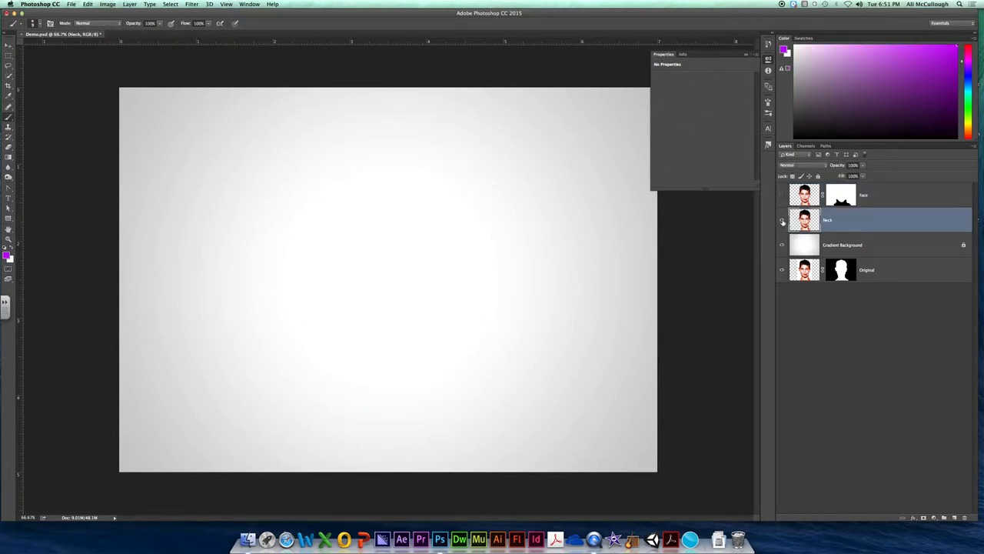
Step: Show the neck layer again and give it a layer mask ready for black painting
left_click(781, 220)
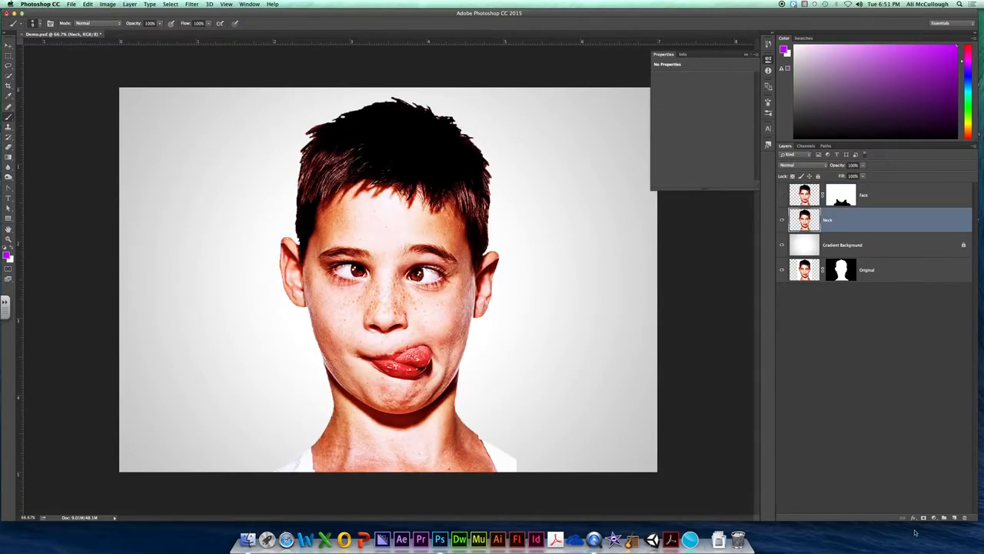
left_click(935, 517)
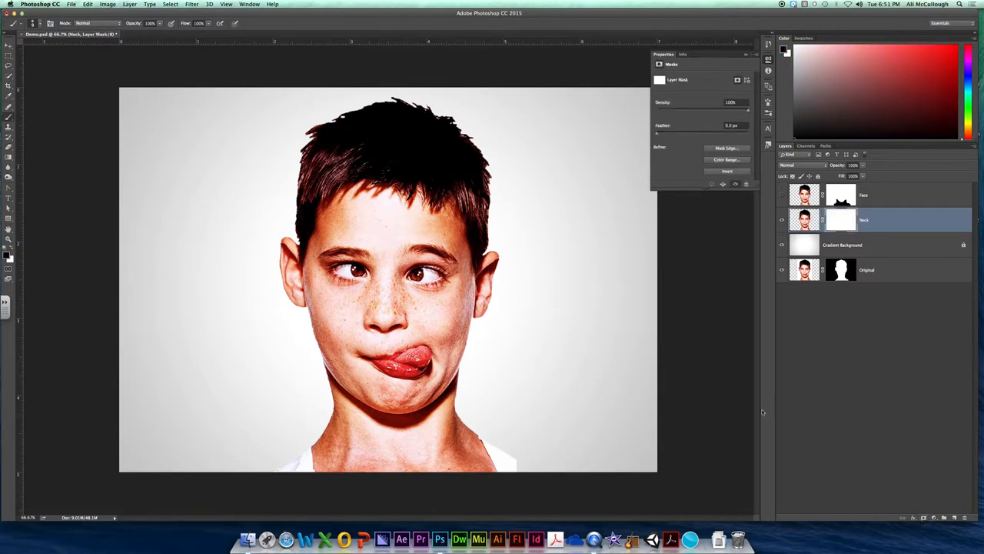
left_click(40, 23)
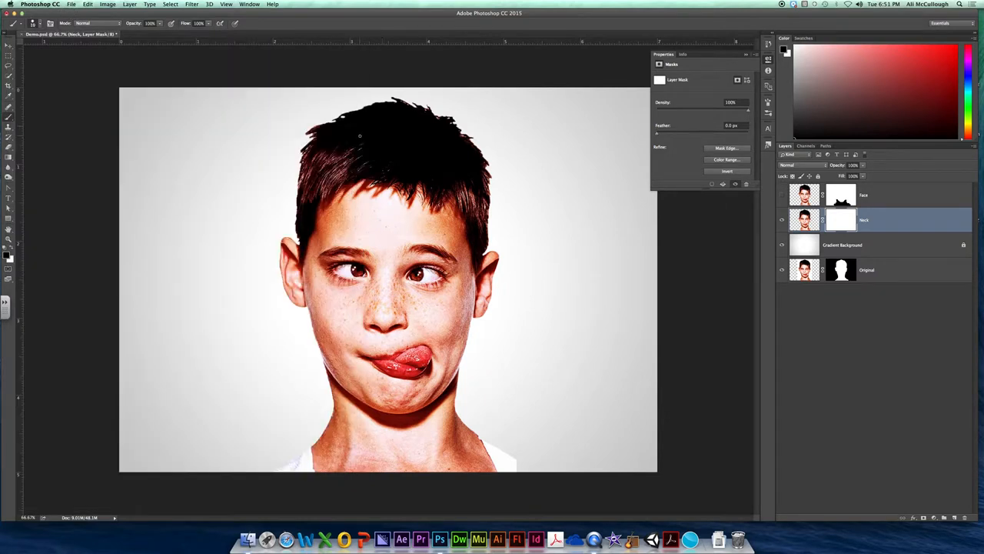
mouse_move(276, 142)
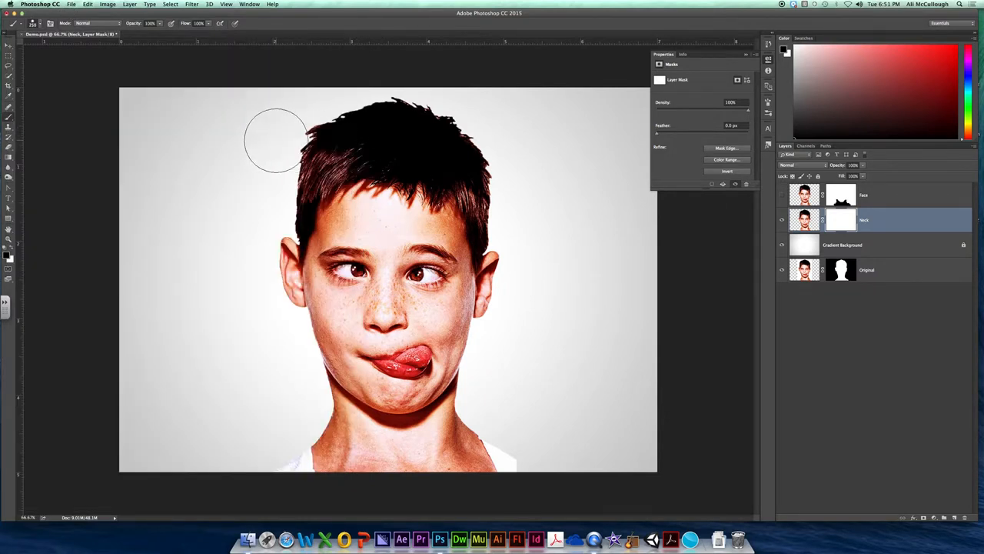
Step: Paint on the neck mask to hide the hair, forehead, eyes and upper face
left_click_drag(276, 142, 262, 246)
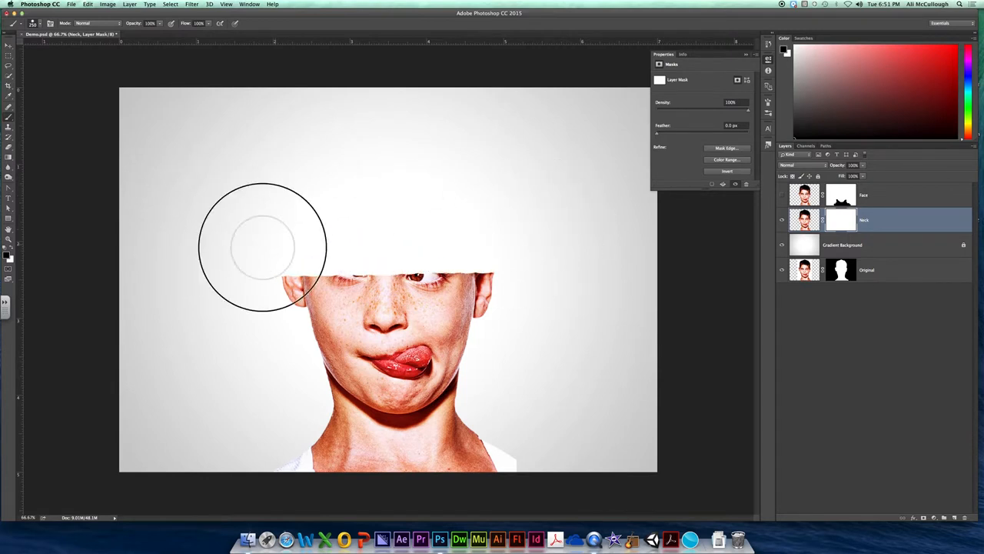
left_click_drag(264, 246, 355, 308)
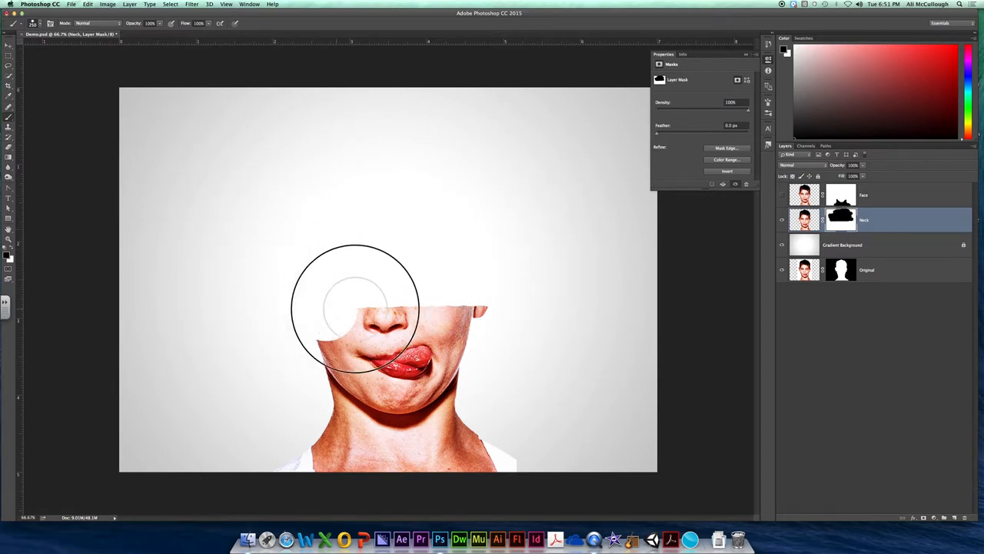
left_click_drag(354, 307, 485, 323)
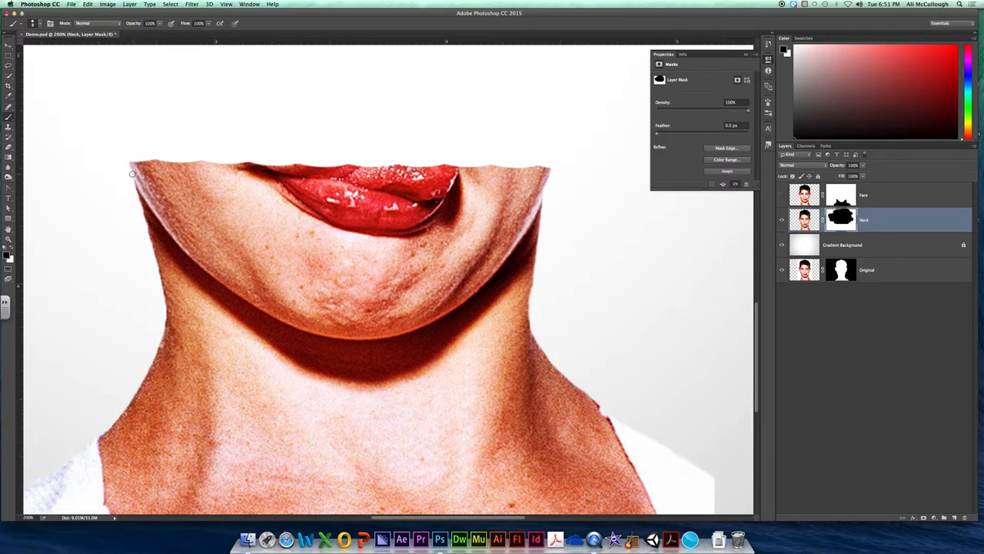
Step: Paint along the jawline on the neck mask to hide the mouth, lips and chin
left_click_drag(132, 173, 438, 237)
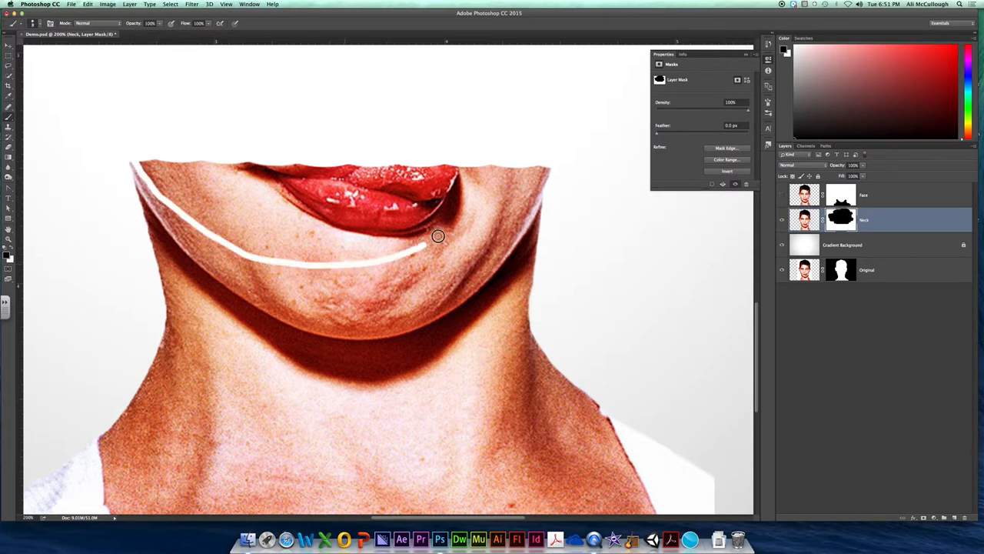
left_click_drag(438, 237, 151, 158)
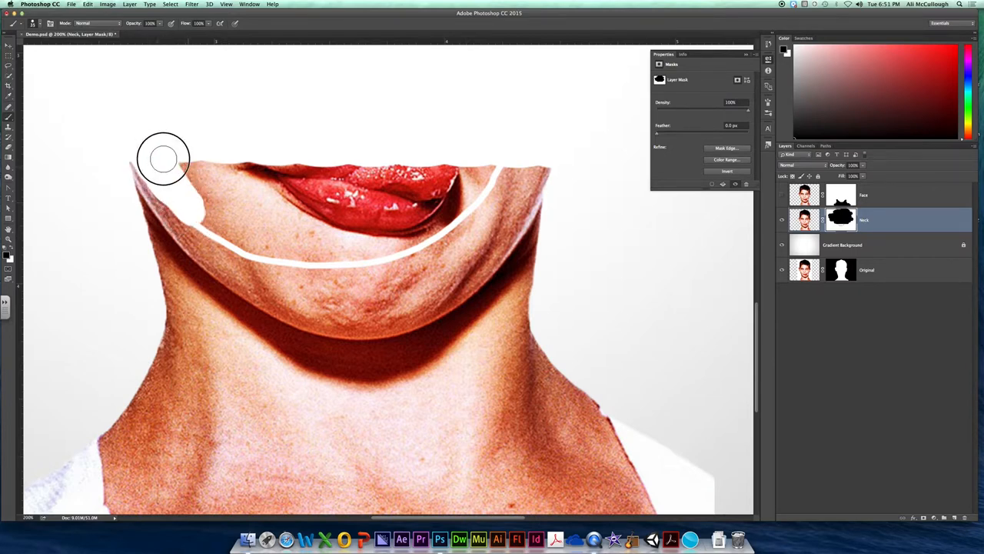
left_click_drag(161, 156, 388, 269)
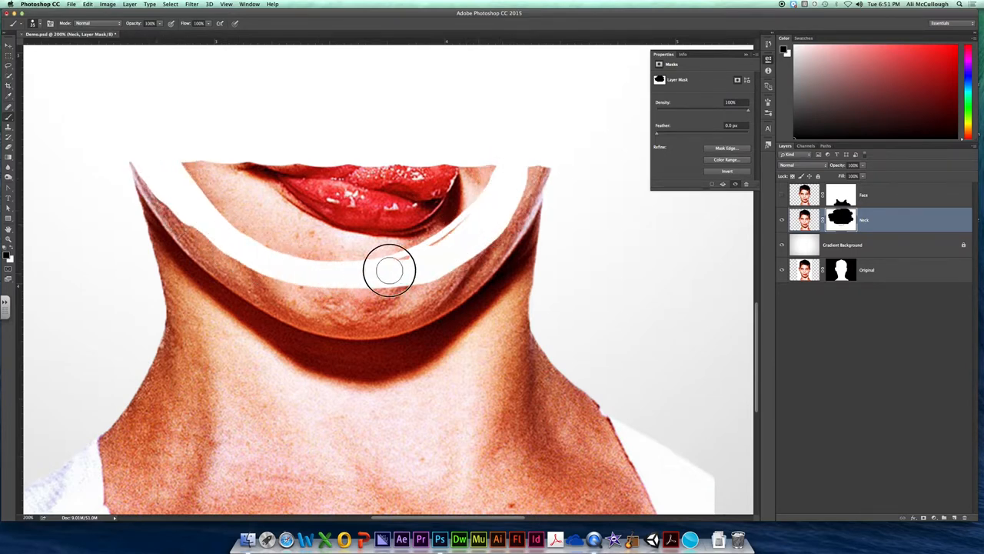
left_click_drag(388, 270, 469, 207)
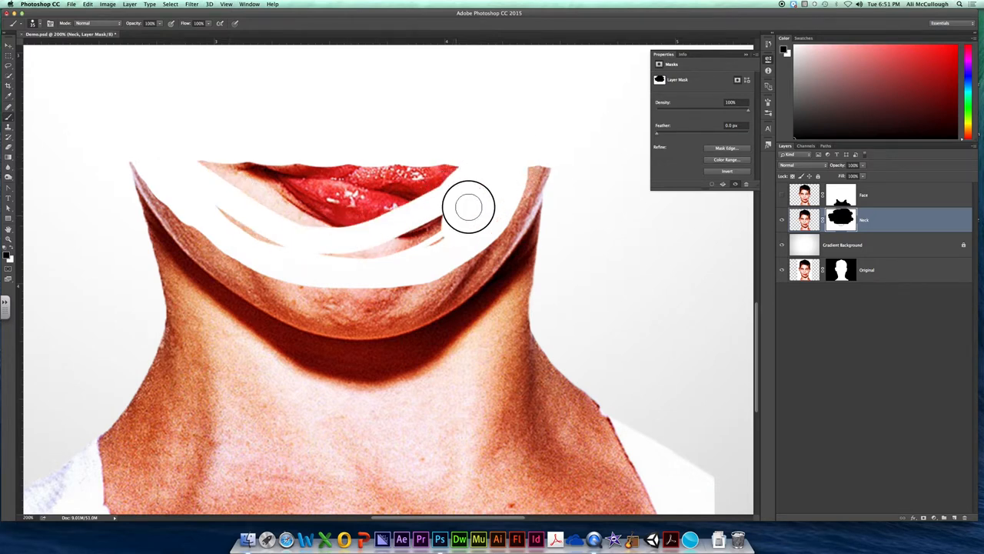
left_click_drag(469, 206, 271, 184)
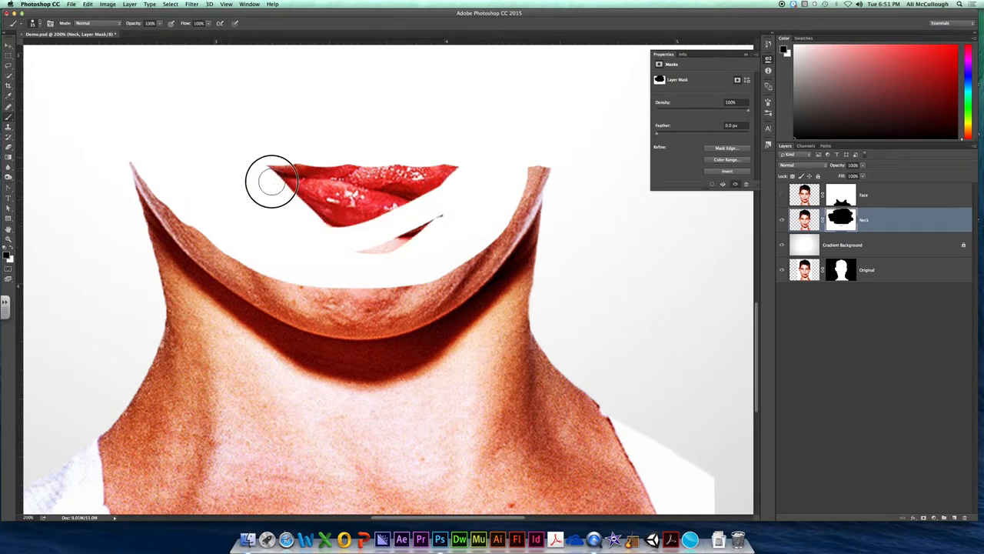
left_click_drag(274, 185, 393, 182)
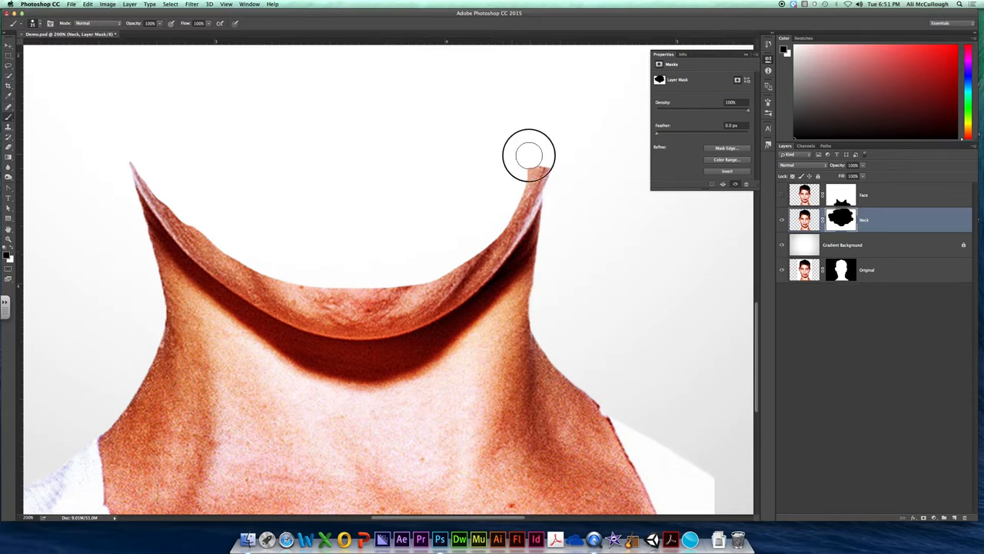
Step: Clean up leftover skin along the left and right jaw edges of the neck mask
left_click_drag(529, 155, 443, 267)
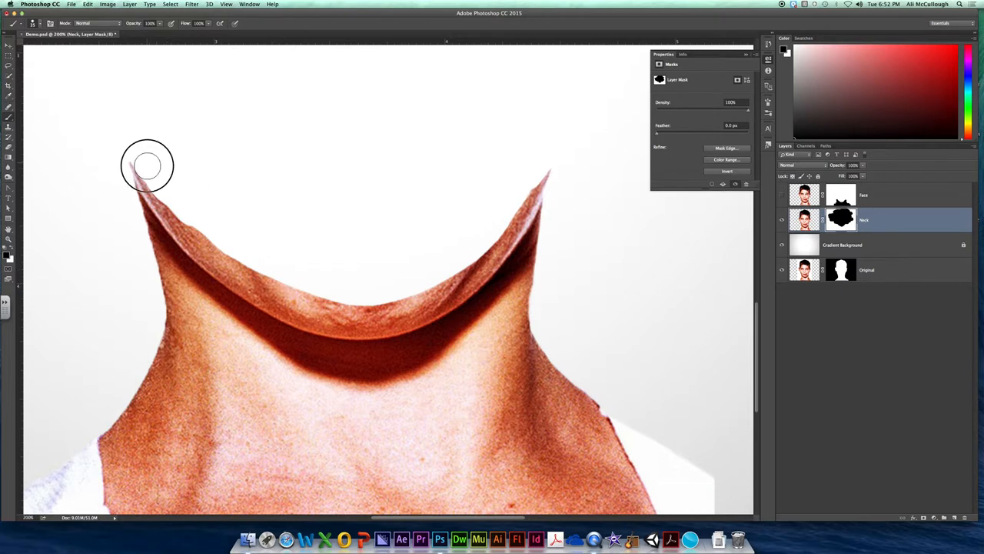
left_click_drag(148, 166, 212, 257)
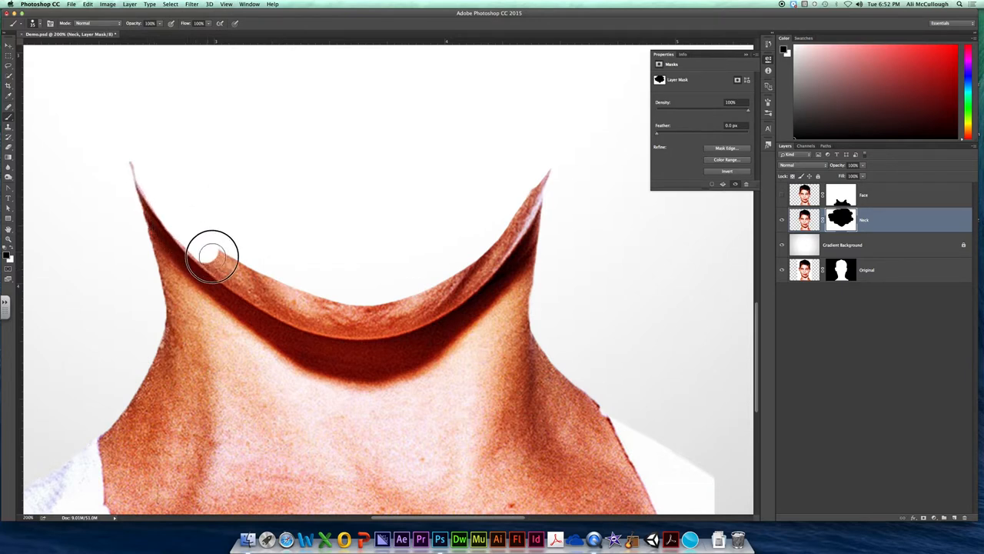
left_click_drag(213, 256, 300, 314)
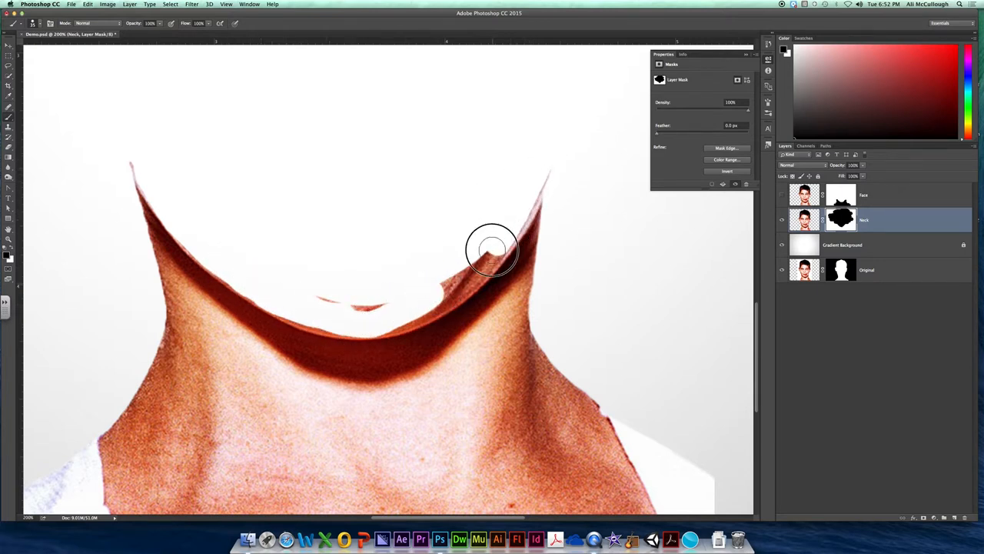
left_click_drag(493, 249, 408, 310)
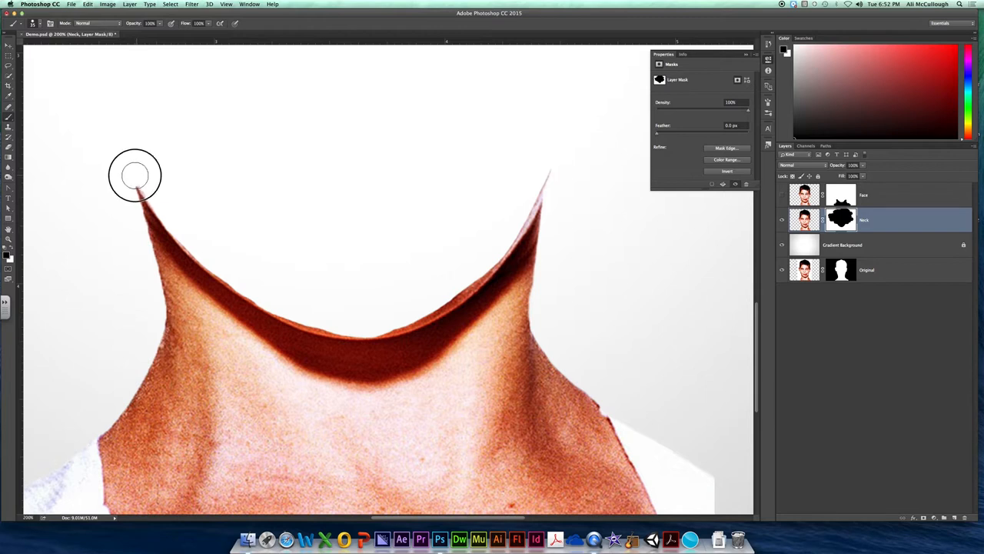
mouse_move(551, 181)
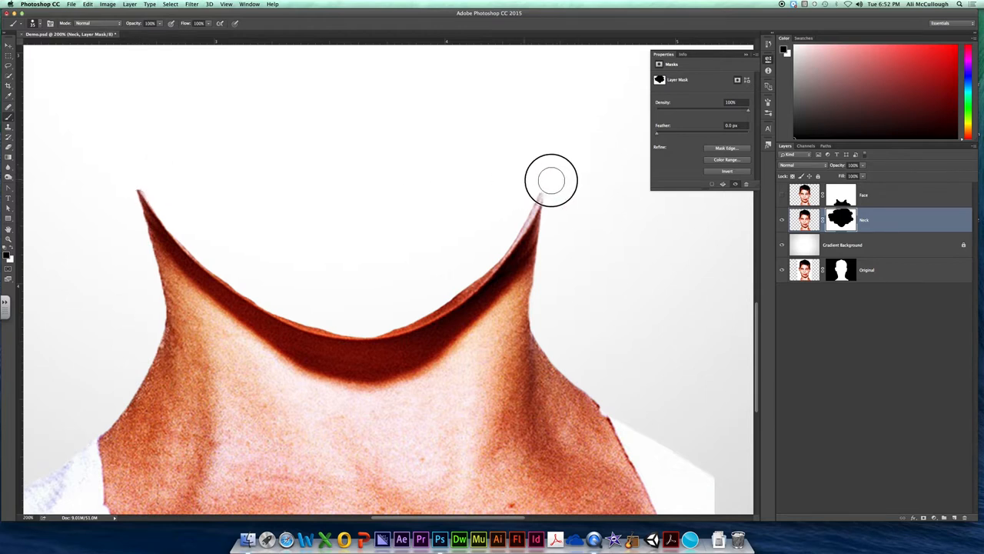
mouse_move(511, 223)
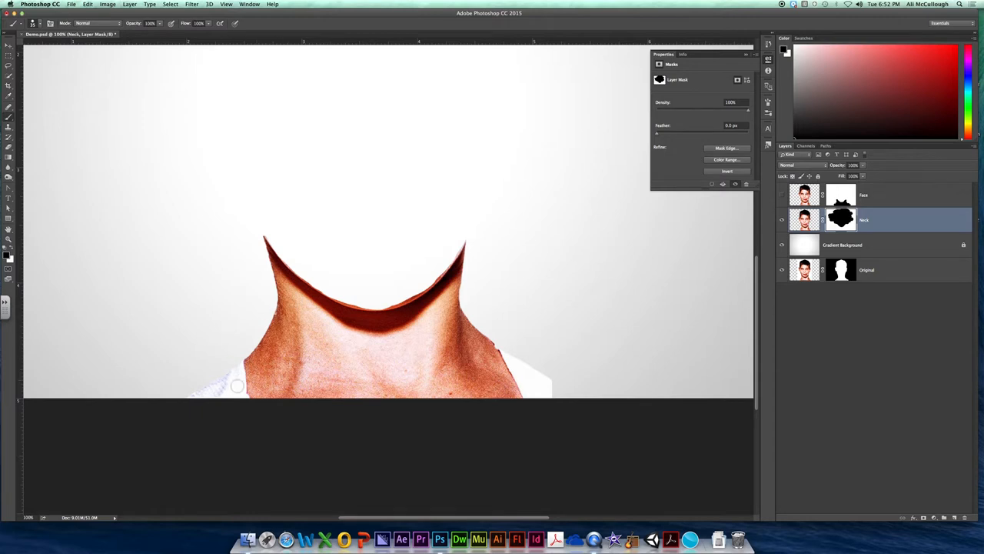
mouse_move(733, 271)
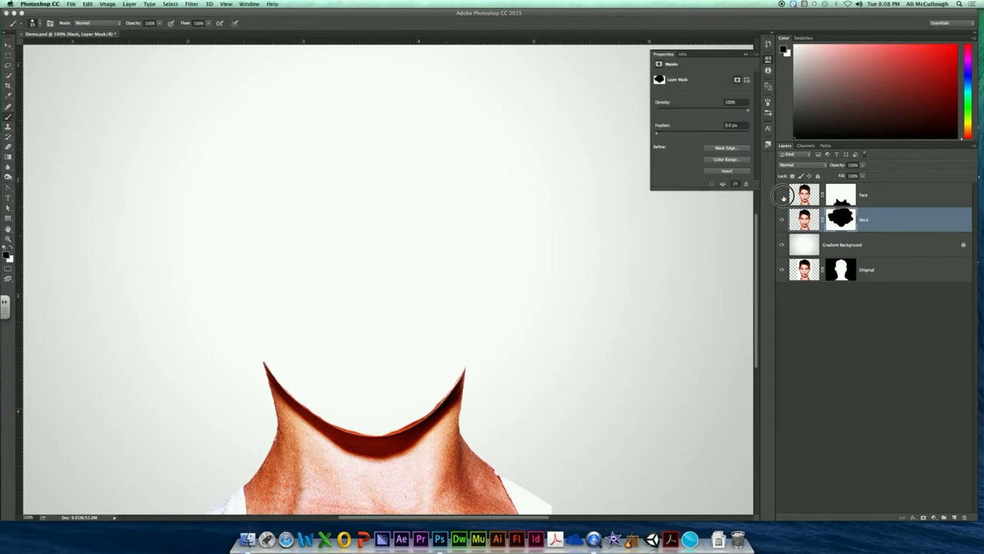
Step: Show the face layer so the head sits over the neck, then reselect the neck layer
left_click(782, 194)
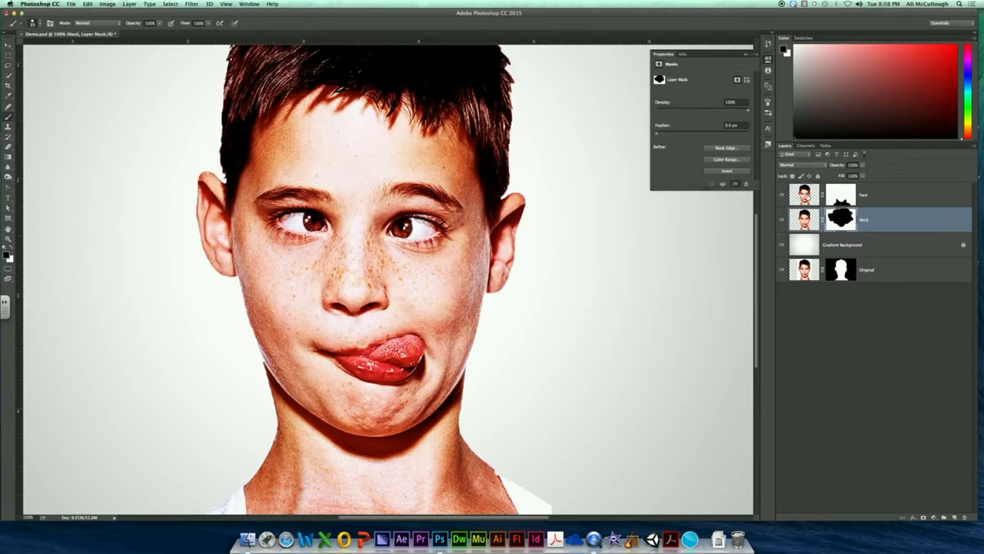
left_click(884, 194)
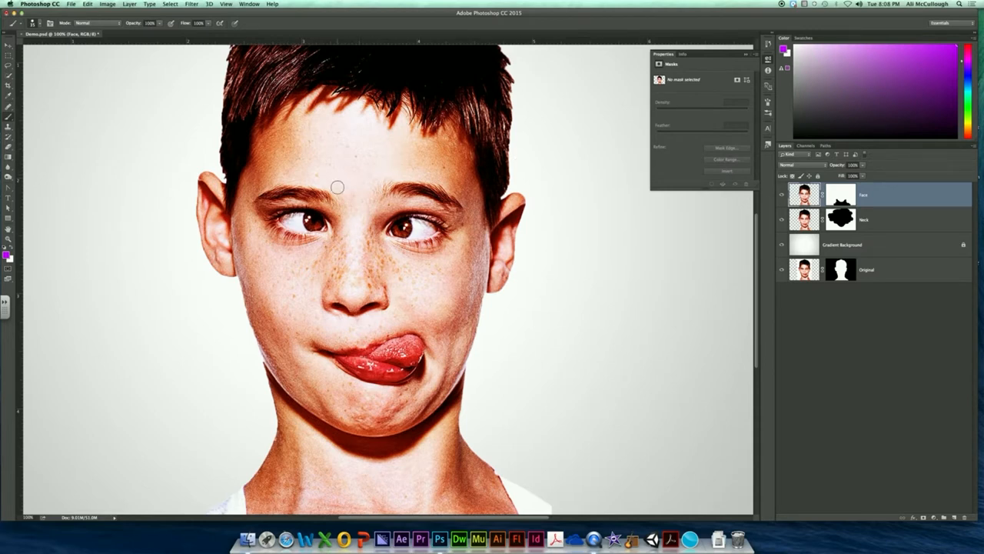
left_click(884, 218)
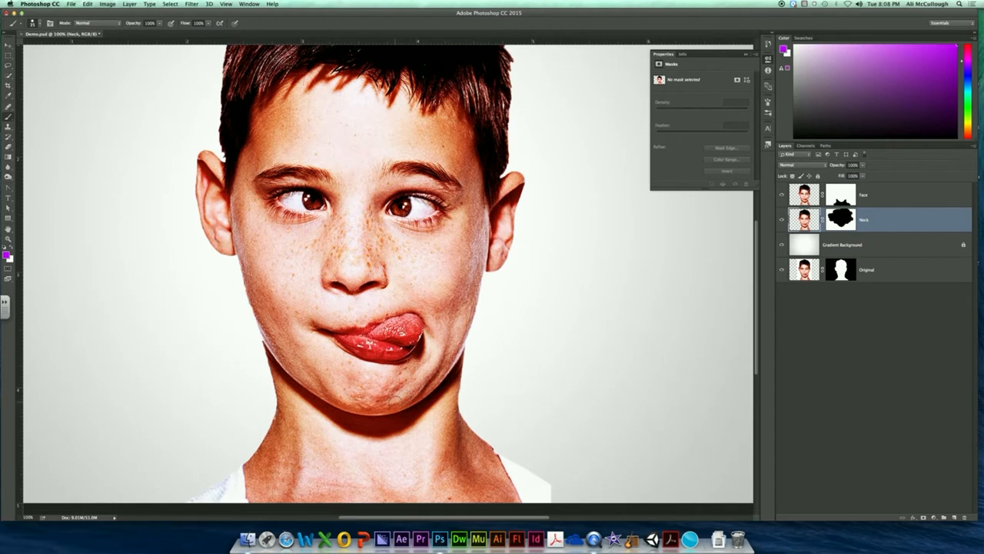
mouse_move(471, 343)
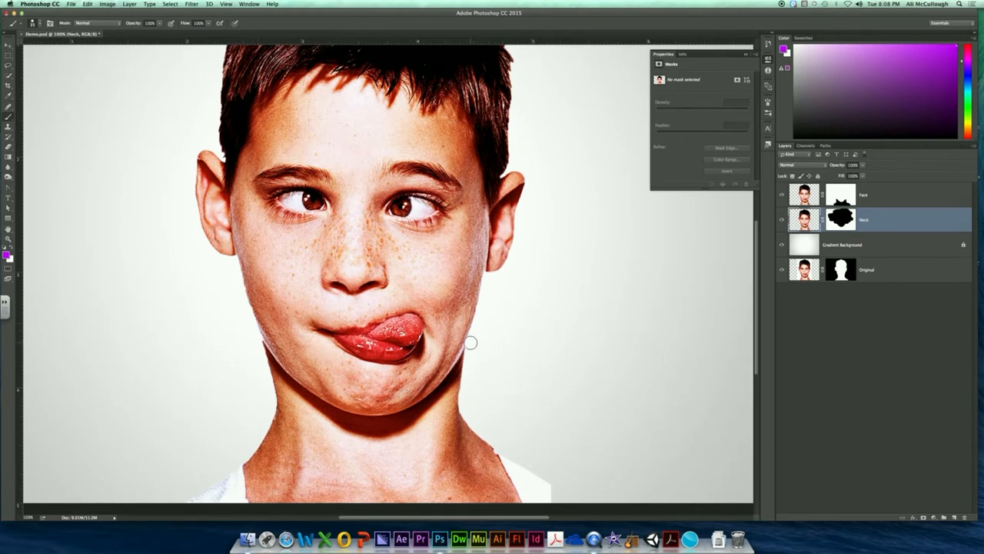
mouse_move(470, 342)
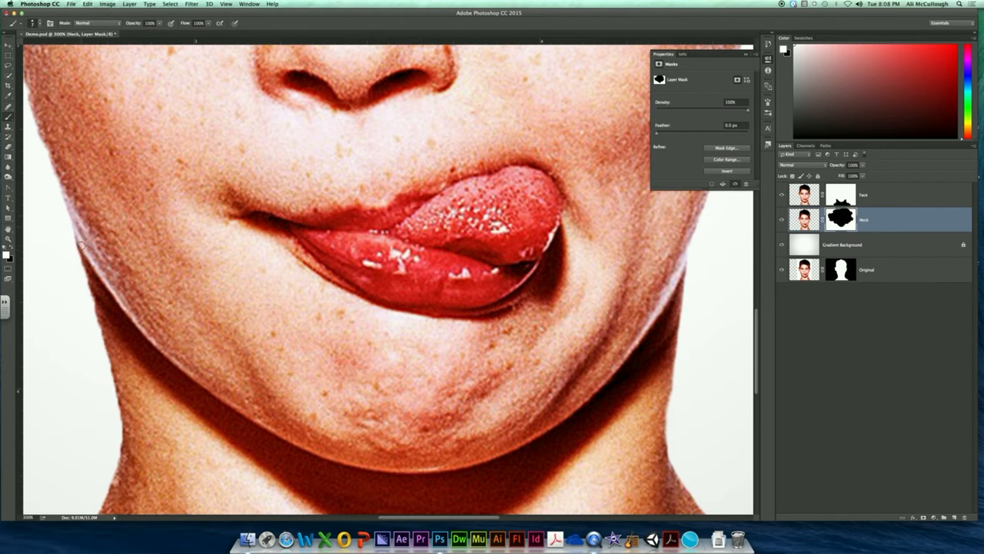
mouse_move(692, 258)
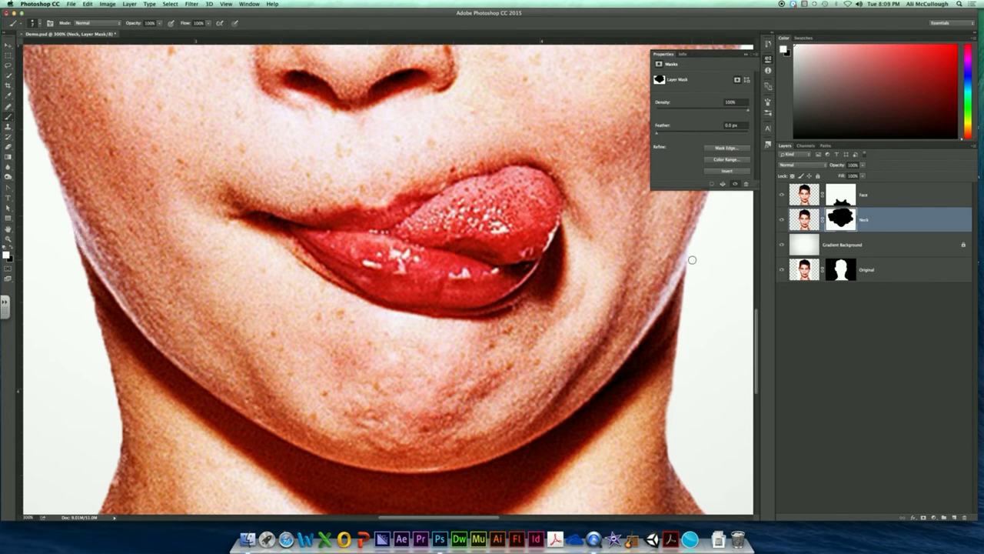
mouse_move(685, 284)
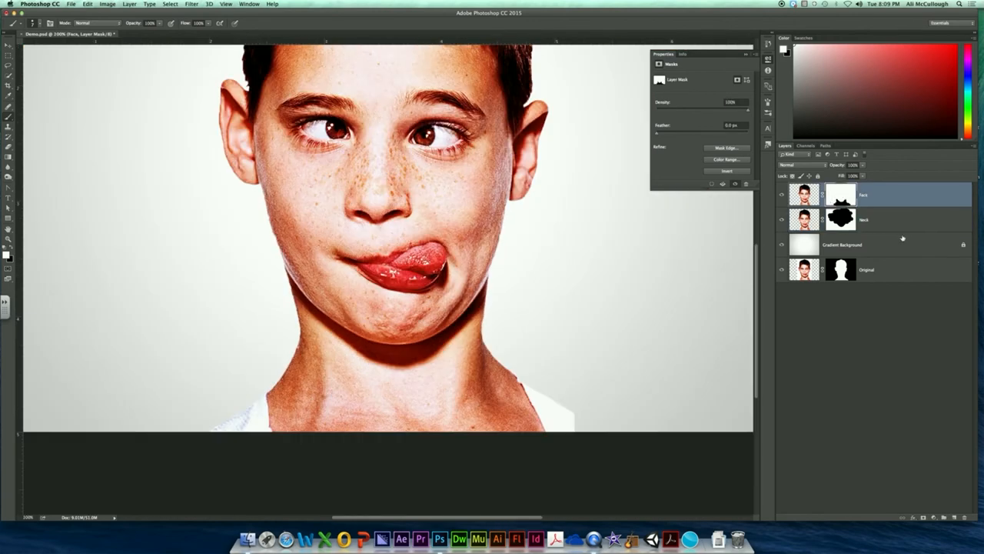
left_click(880, 218)
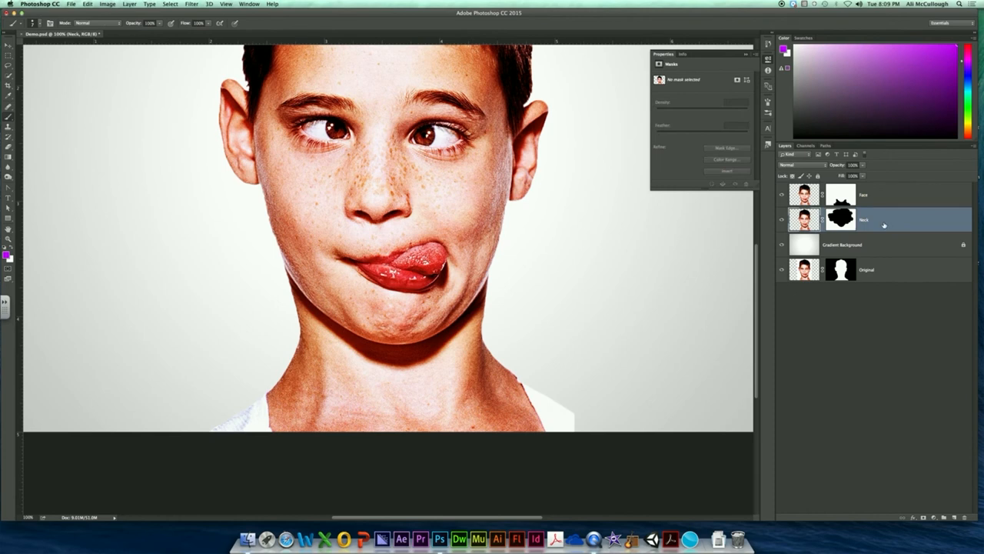